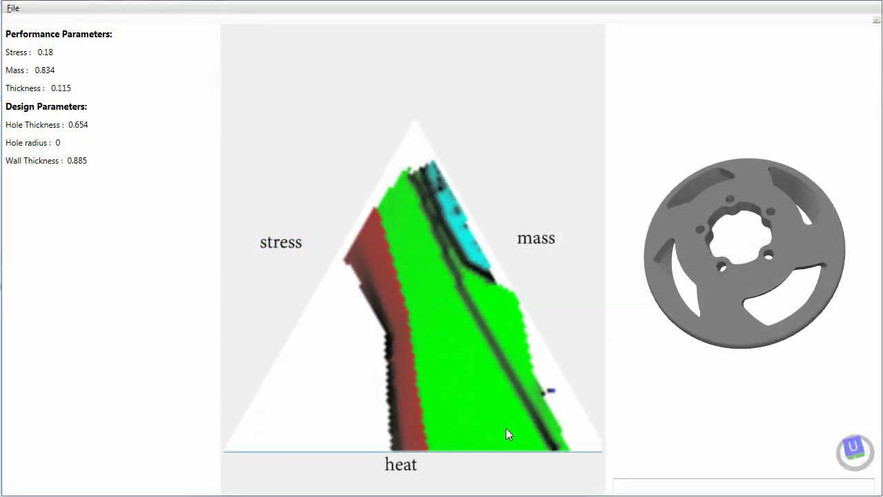
# Switch from the wheel's triangle plot to the lamp dataset and preview a taller lamp trade-off.
pyautogui.click(549, 426)
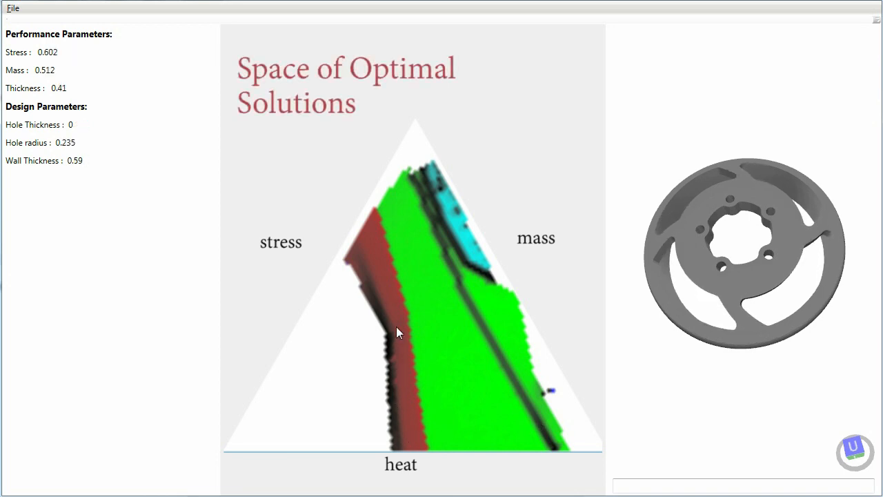
pyautogui.click(414, 216)
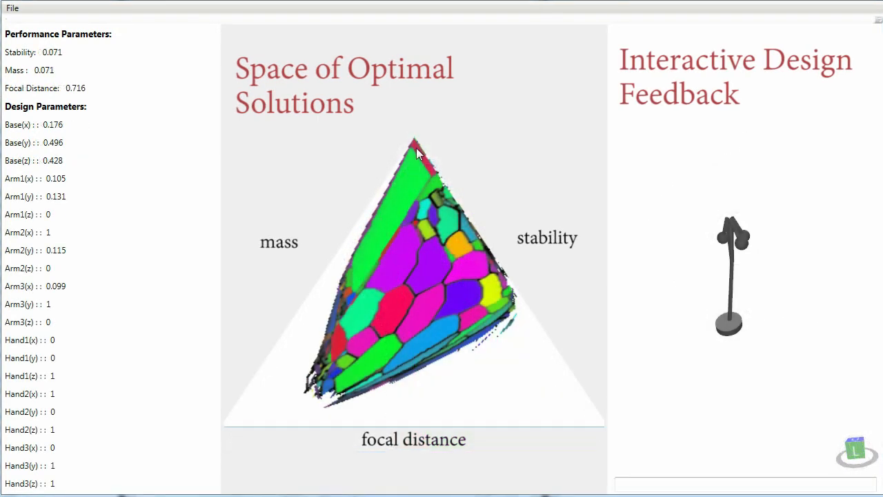
pyautogui.click(422, 362)
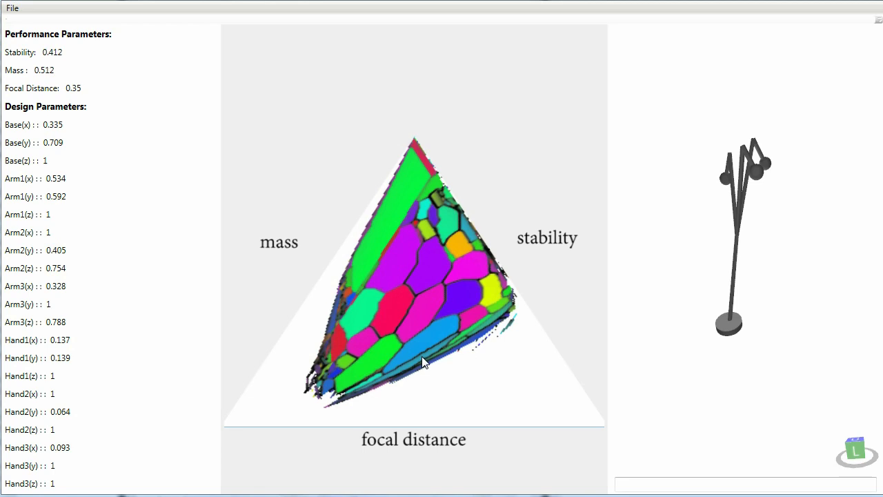